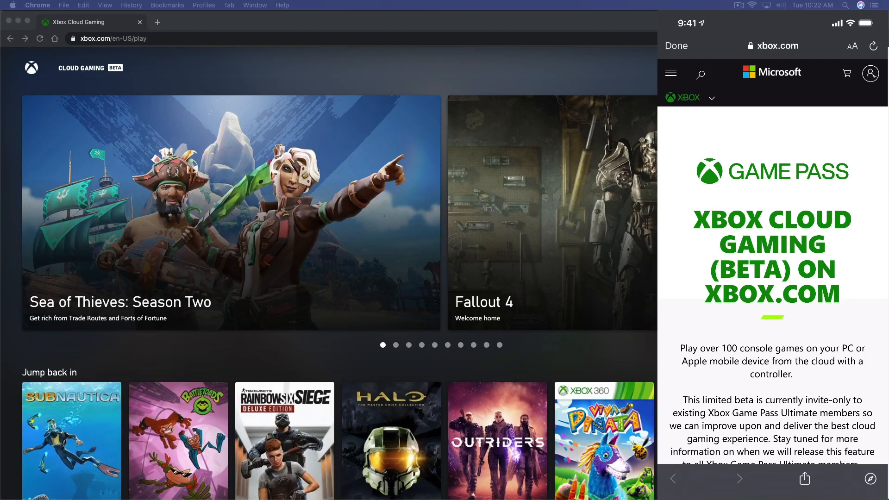
Scroll through the beta requirements on the iPhone, checking this Mac's system overview alongside.
scroll("down", 3)
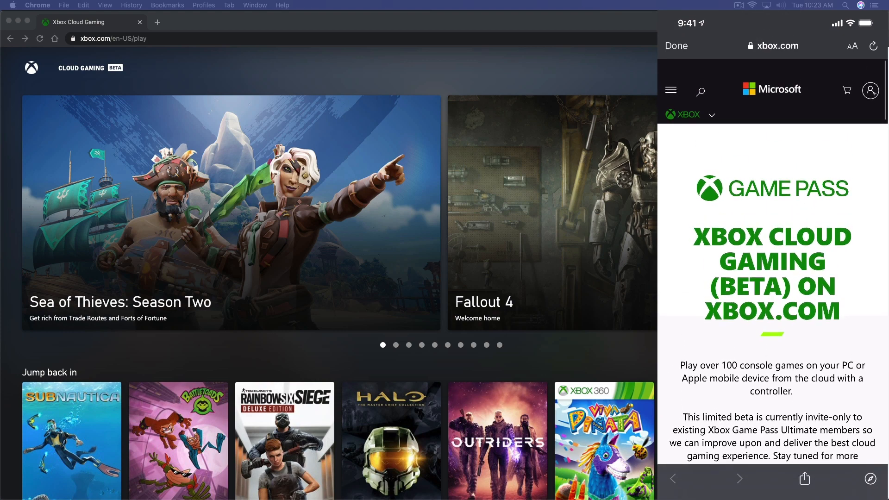
scroll("down", 3)
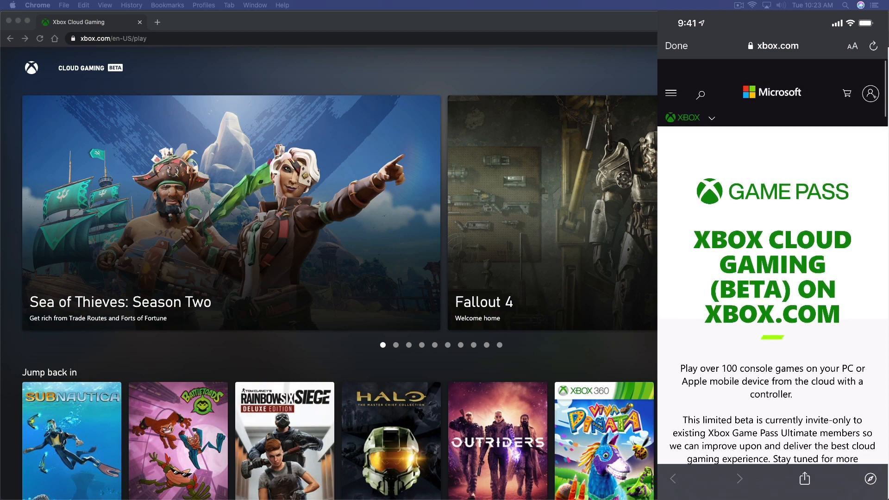
scroll("down", 3)
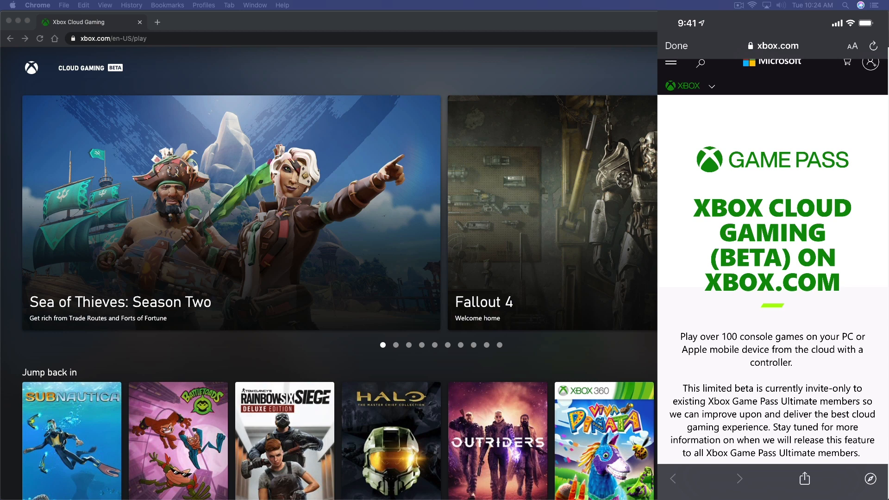
left_click(37, 5)
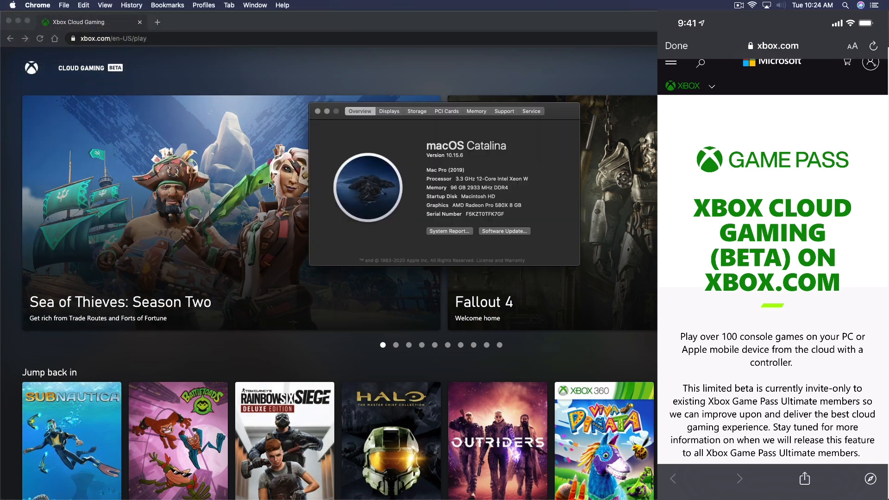
left_click(318, 111)
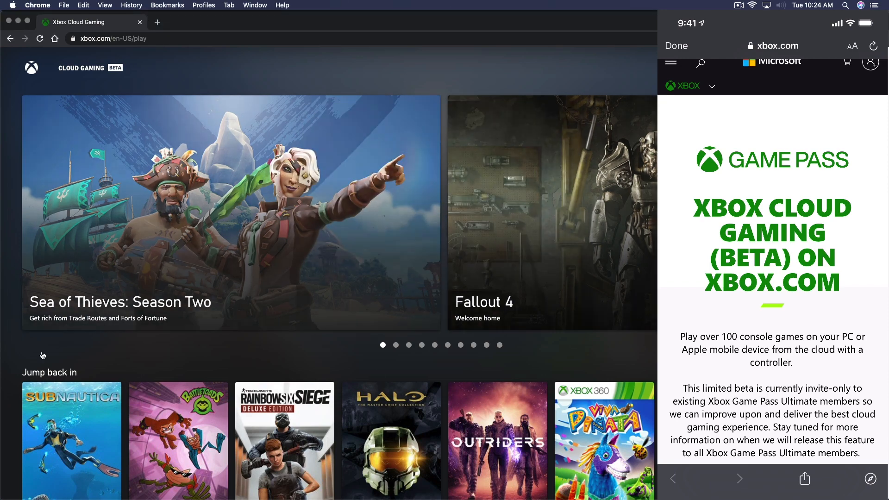
mouse_move(245, 278)
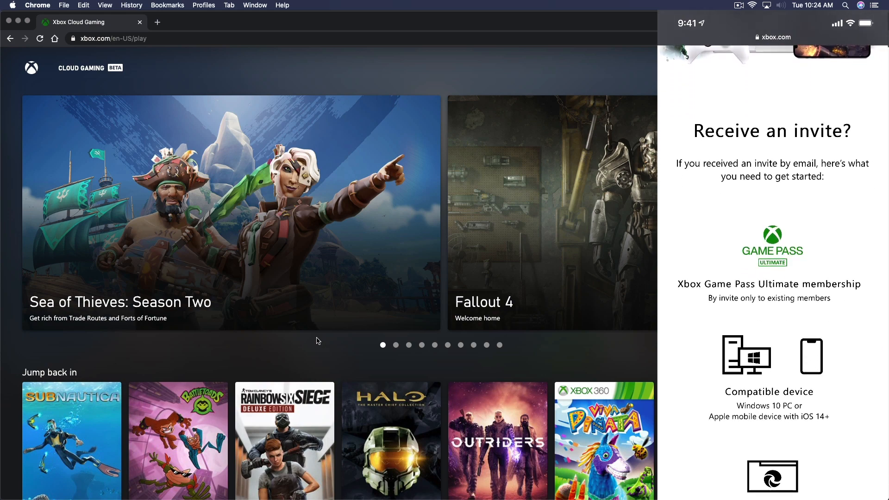
Scroll to 'Ready to try the beta?' and sign in to the cloud gaming beta.
scroll("down", 3)
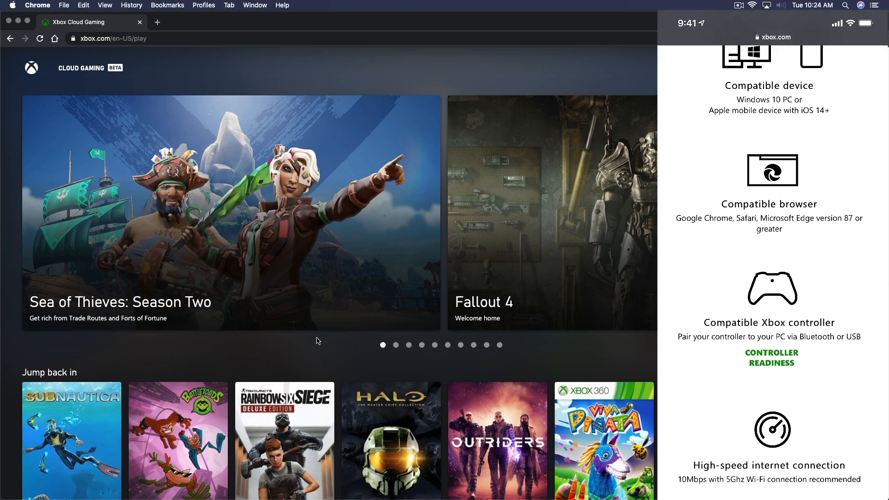
scroll("down", 3)
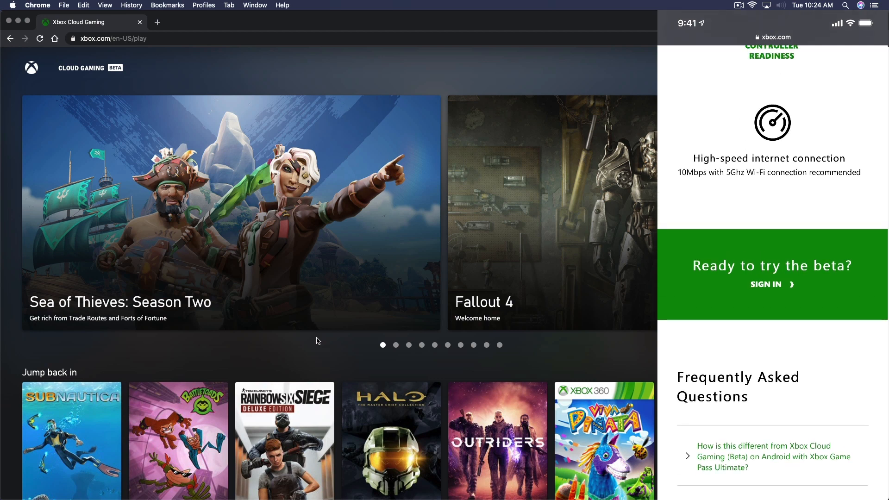
left_click(767, 284)
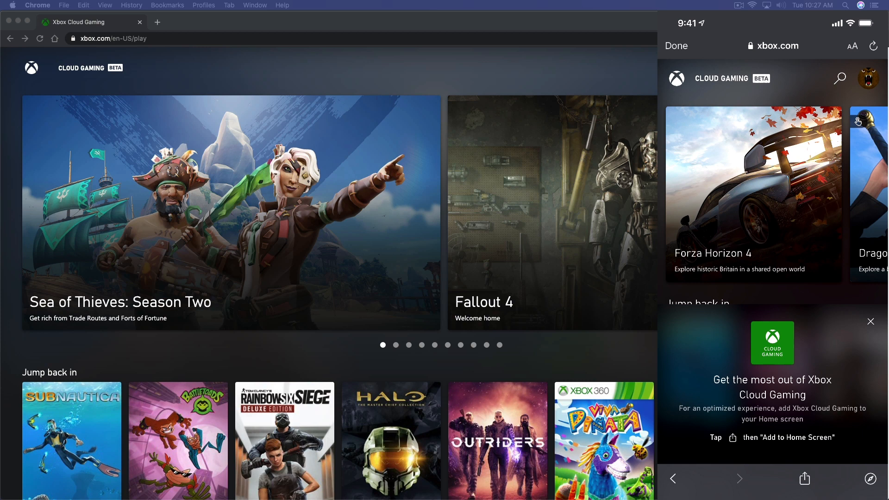
Clear the 'Get the most out of Xbox Cloud Gaming' banner from the iPhone home page.
scroll("down", 3)
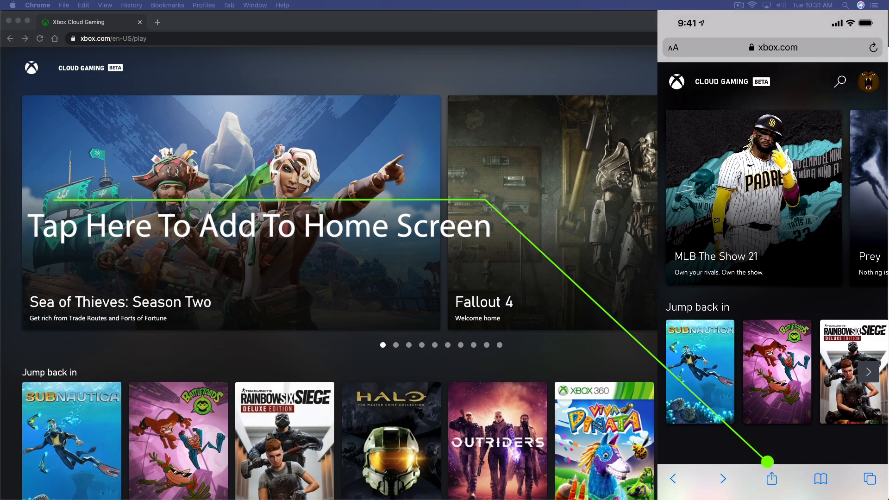
Add Cloud Gaming to the iPhone Home Screen via Share and launch it from the new icon.
left_click(771, 479)
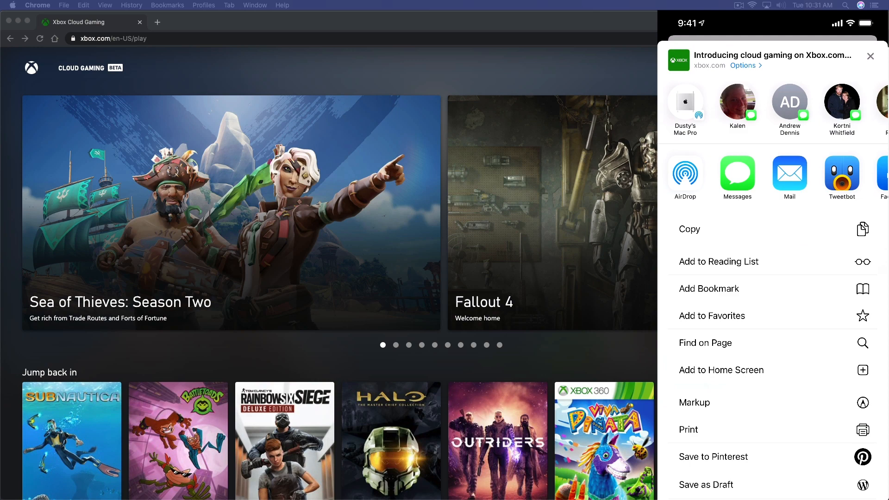
left_click(870, 56)
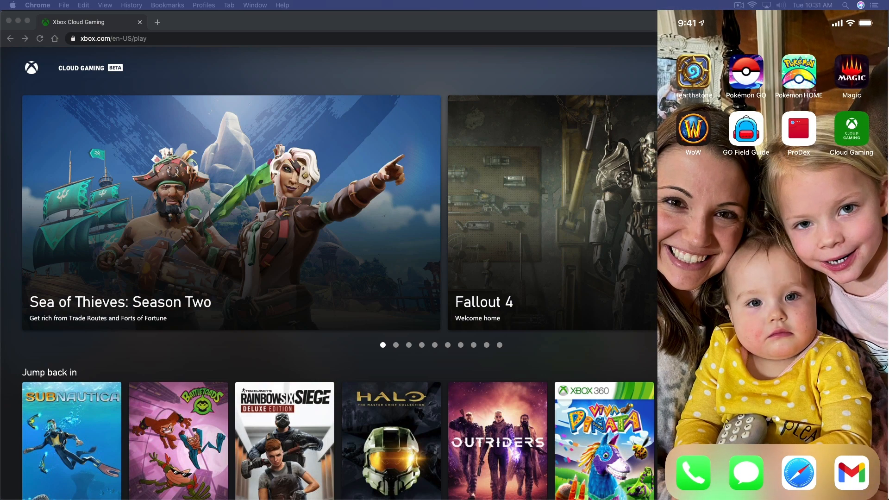
left_click(850, 129)
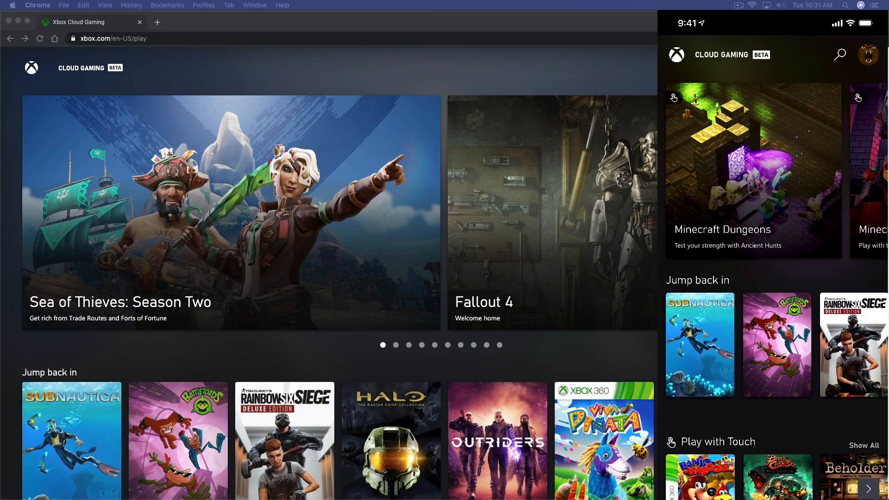
Scroll to Recently added and open the MLB The Show 21 tile on the iPhone.
scroll("down", 3)
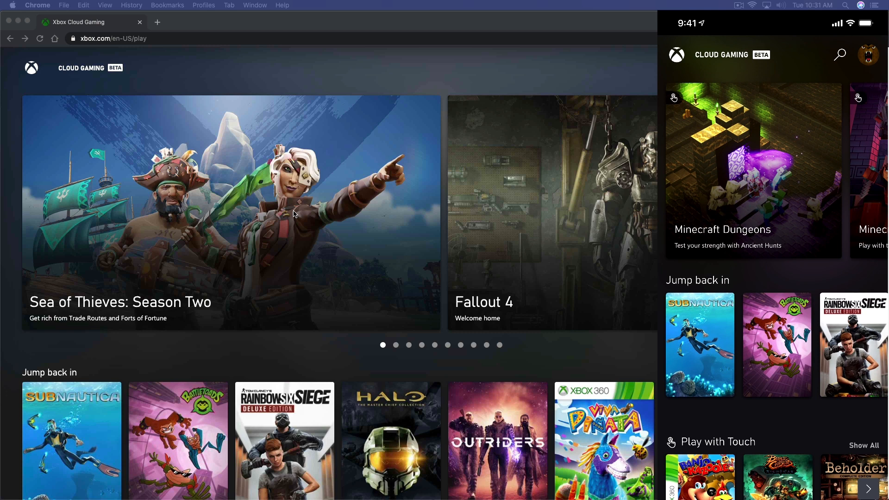
scroll("down", 3)
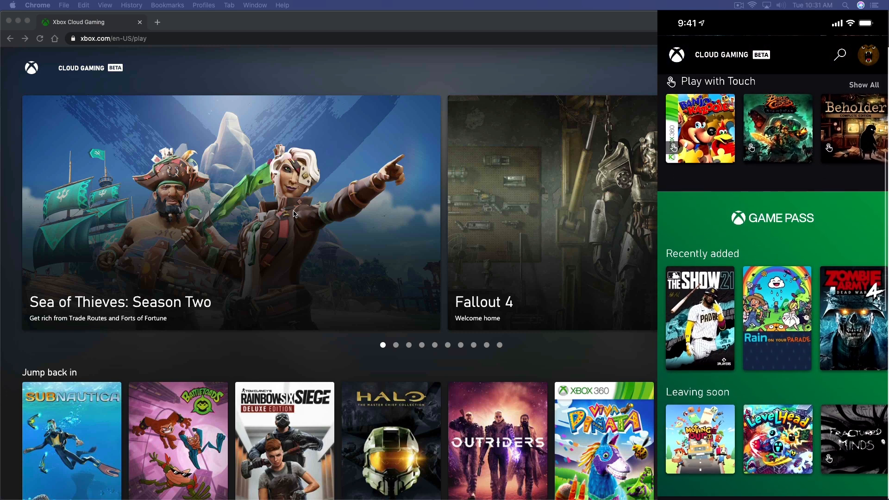
left_click(699, 318)
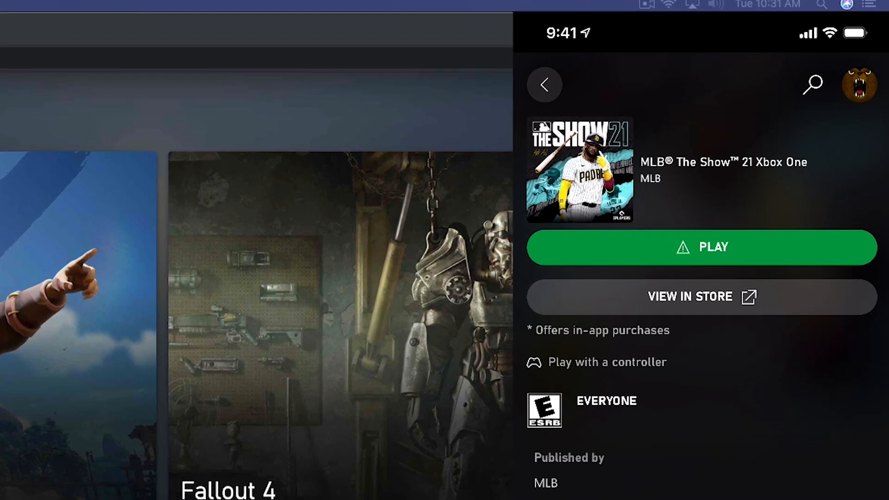
Bring up the iPhone's Bluetooth settings with the DualSense controller discoverable.
left_click(700, 247)
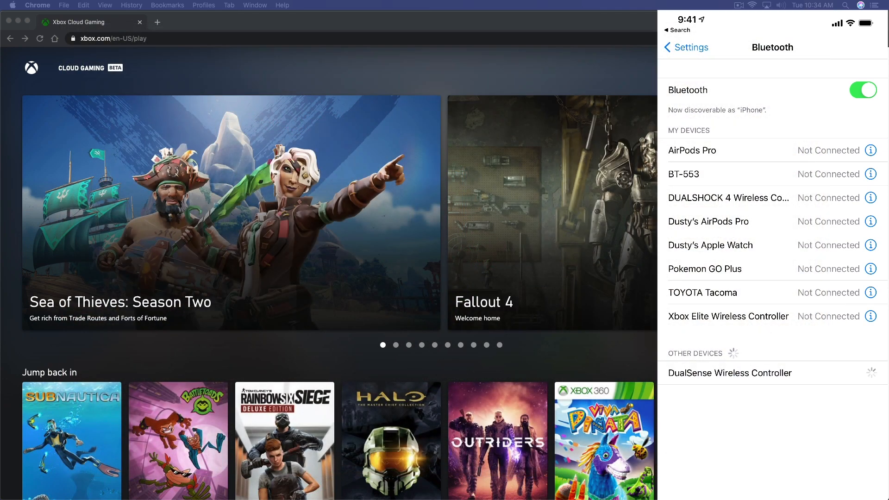
Pair the DualSense Wireless Controller, then start streaming MLB The Show 21 with PLAY.
left_click(730, 373)
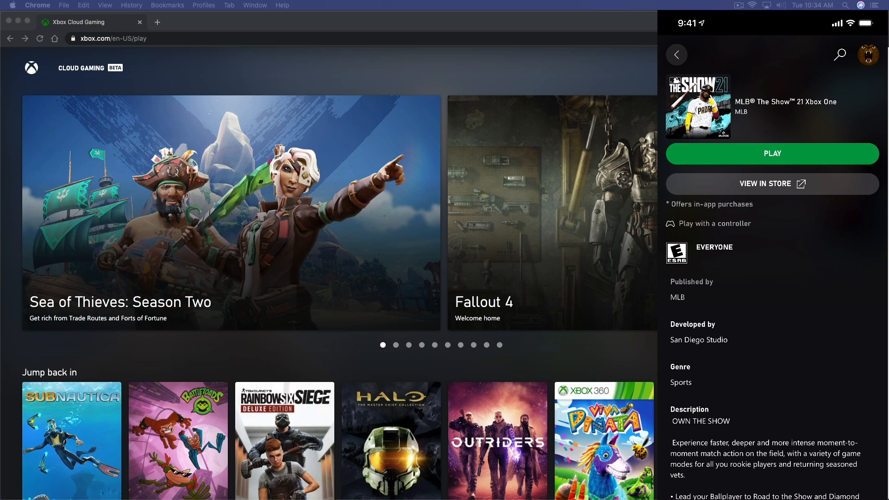
left_click(771, 154)
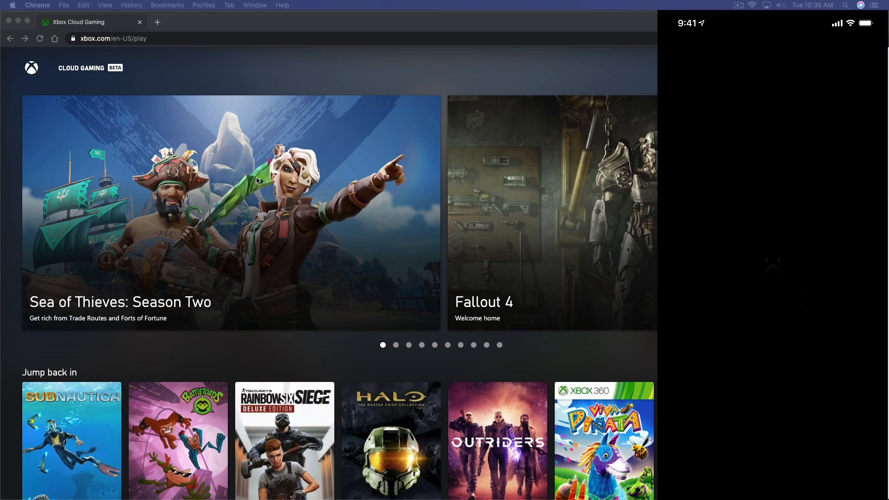
scroll("down", 3)
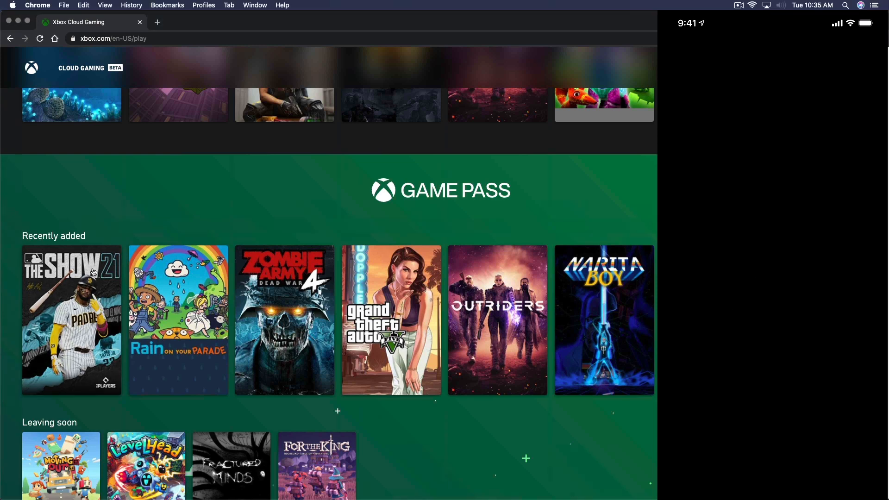
Open MLB The Show 21 from Recently added on the Mac, raising the controller warning.
left_click(71, 320)
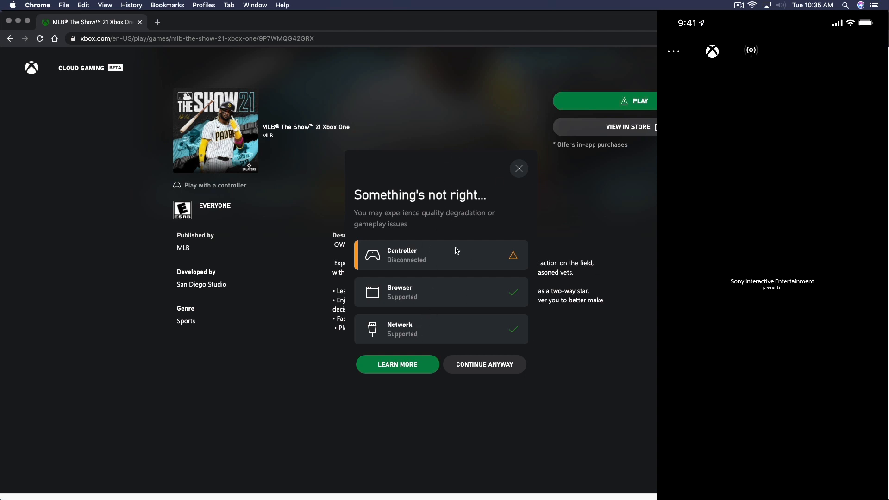
mouse_move(437, 190)
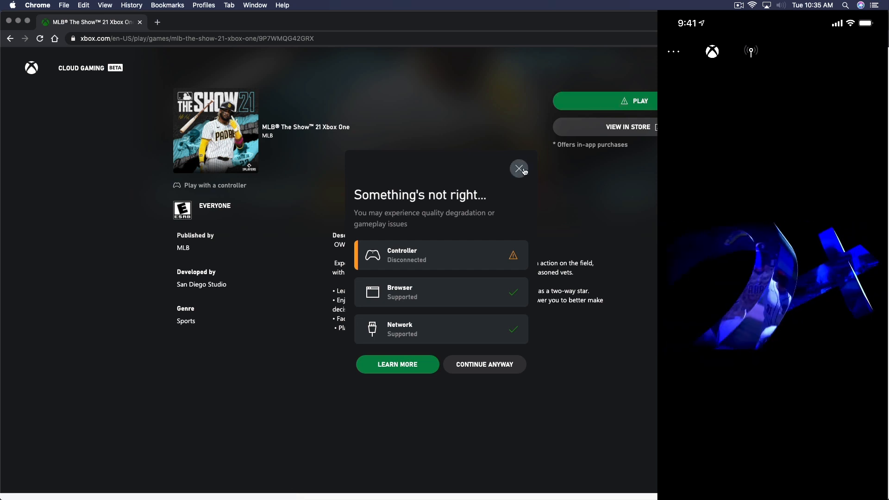
Dismiss the Mac's controller warning and step the favourite-team selector to San Francisco Giants.
left_click(518, 169)
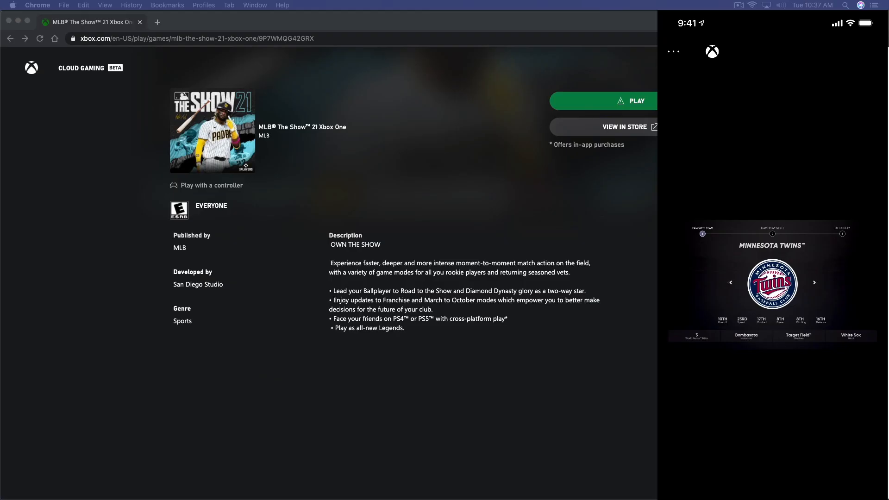
left_click(814, 283)
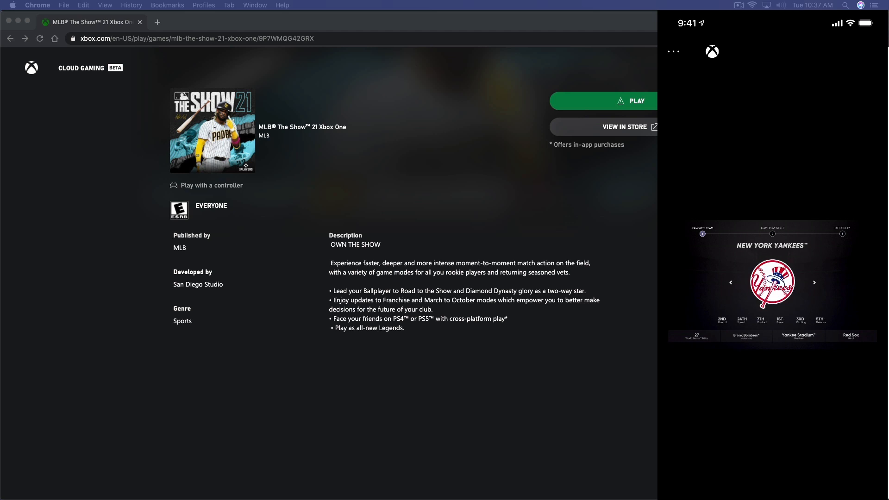
left_click(813, 282)
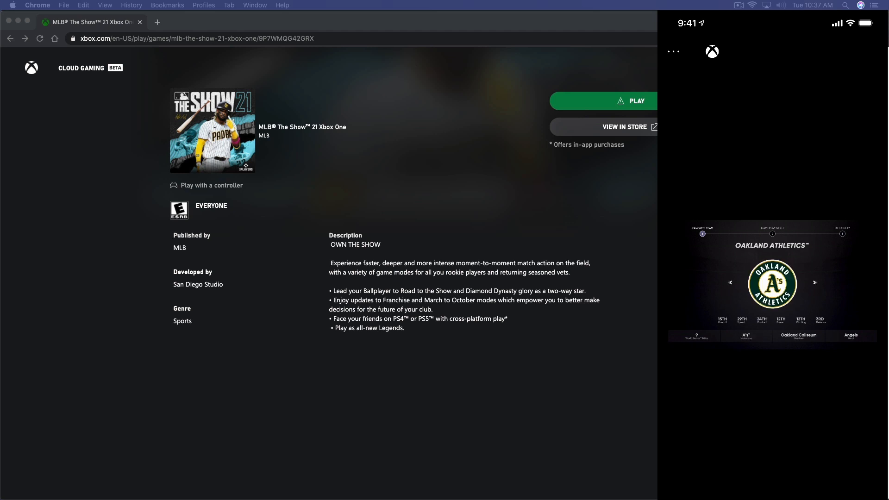
left_click(813, 282)
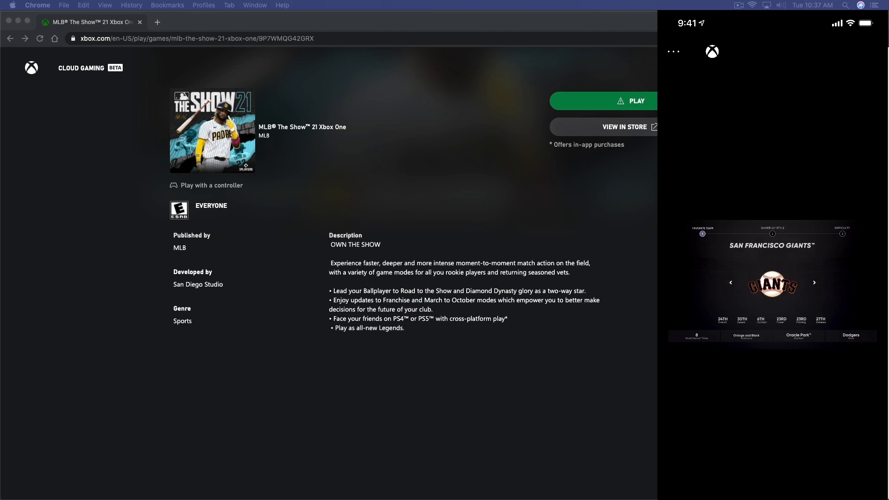